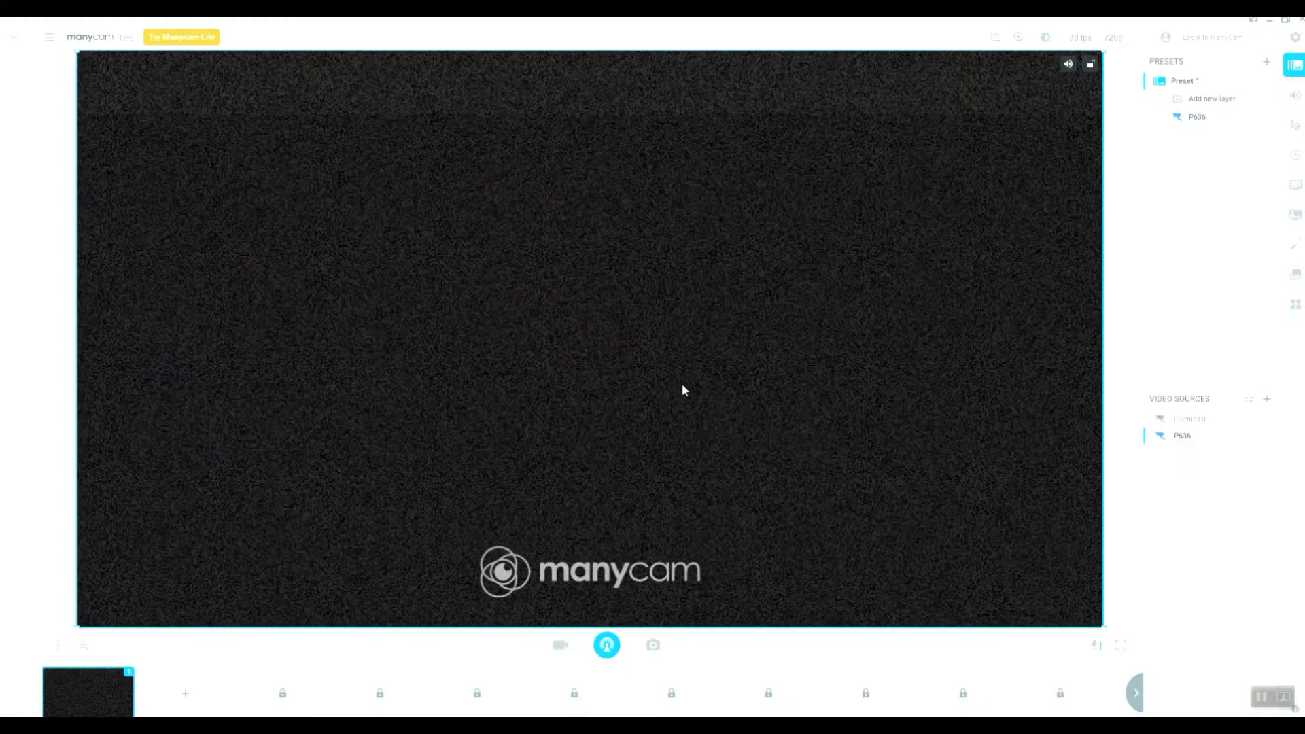
pyautogui.moveTo(673, 353)
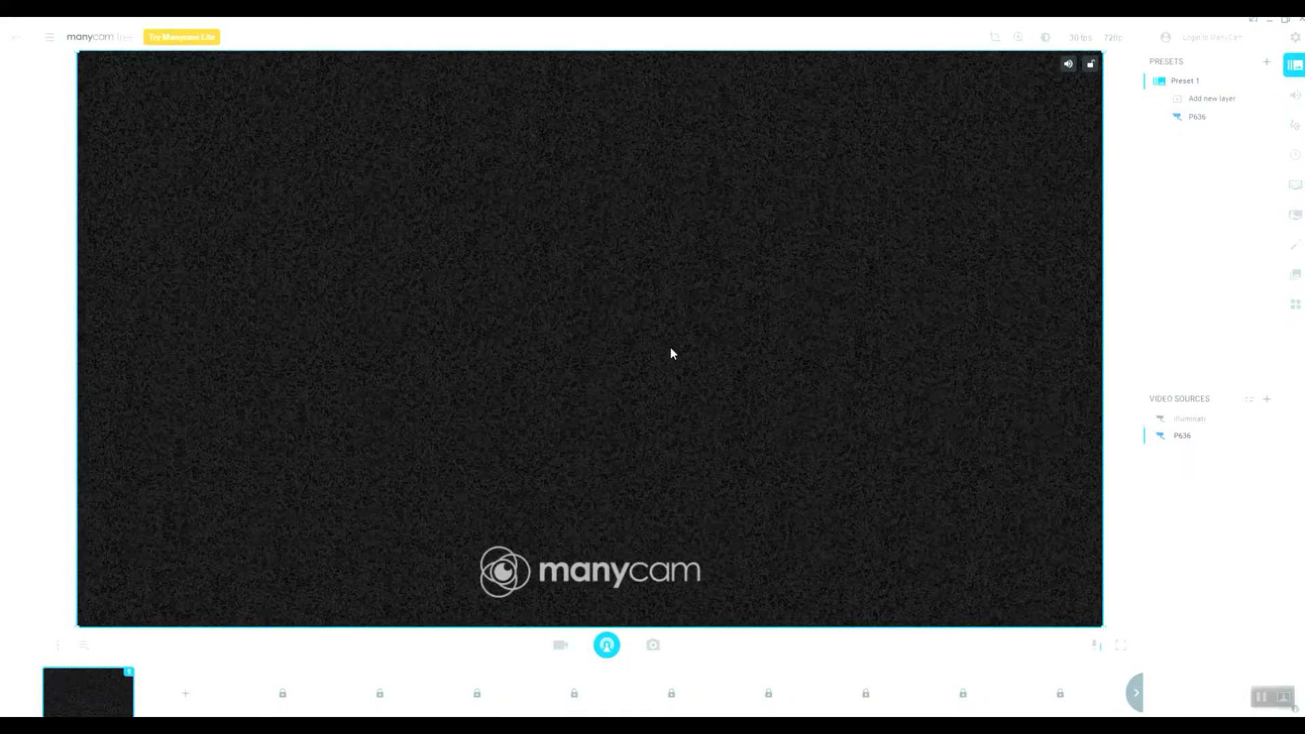
pyautogui.moveTo(658, 362)
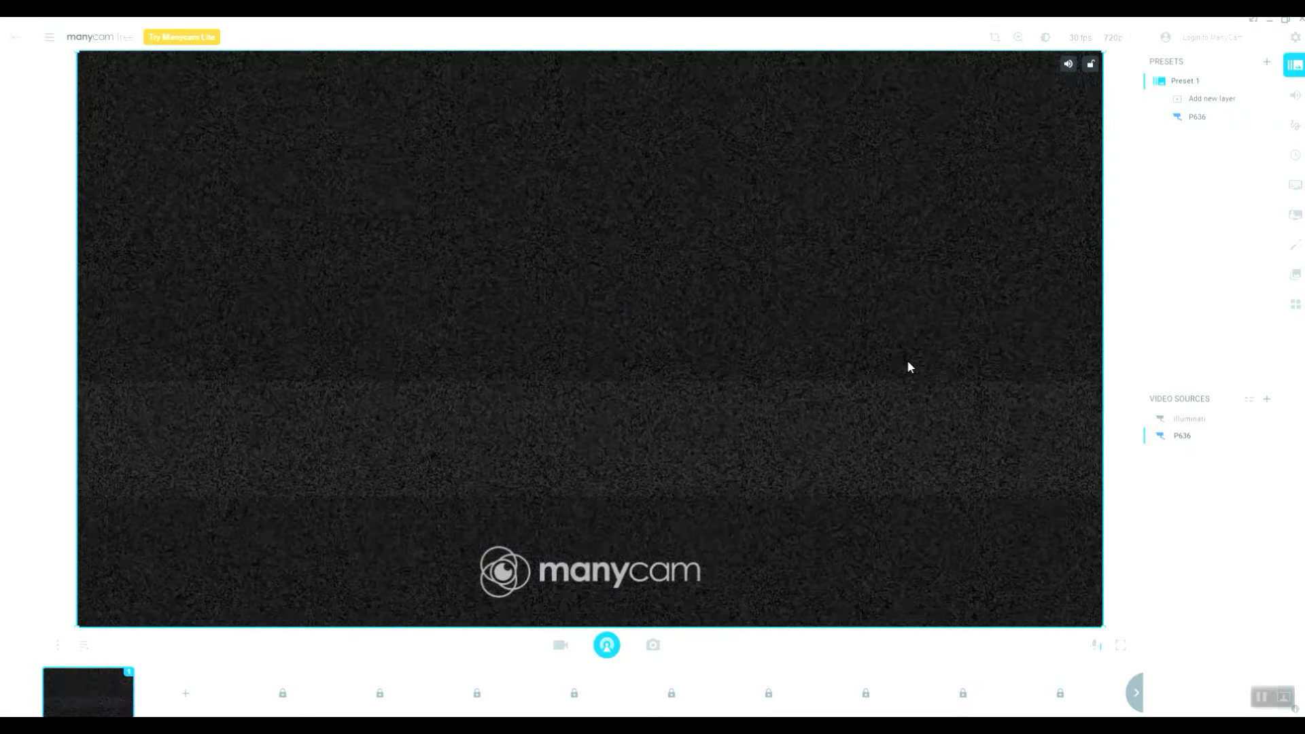
pyautogui.moveTo(738, 404)
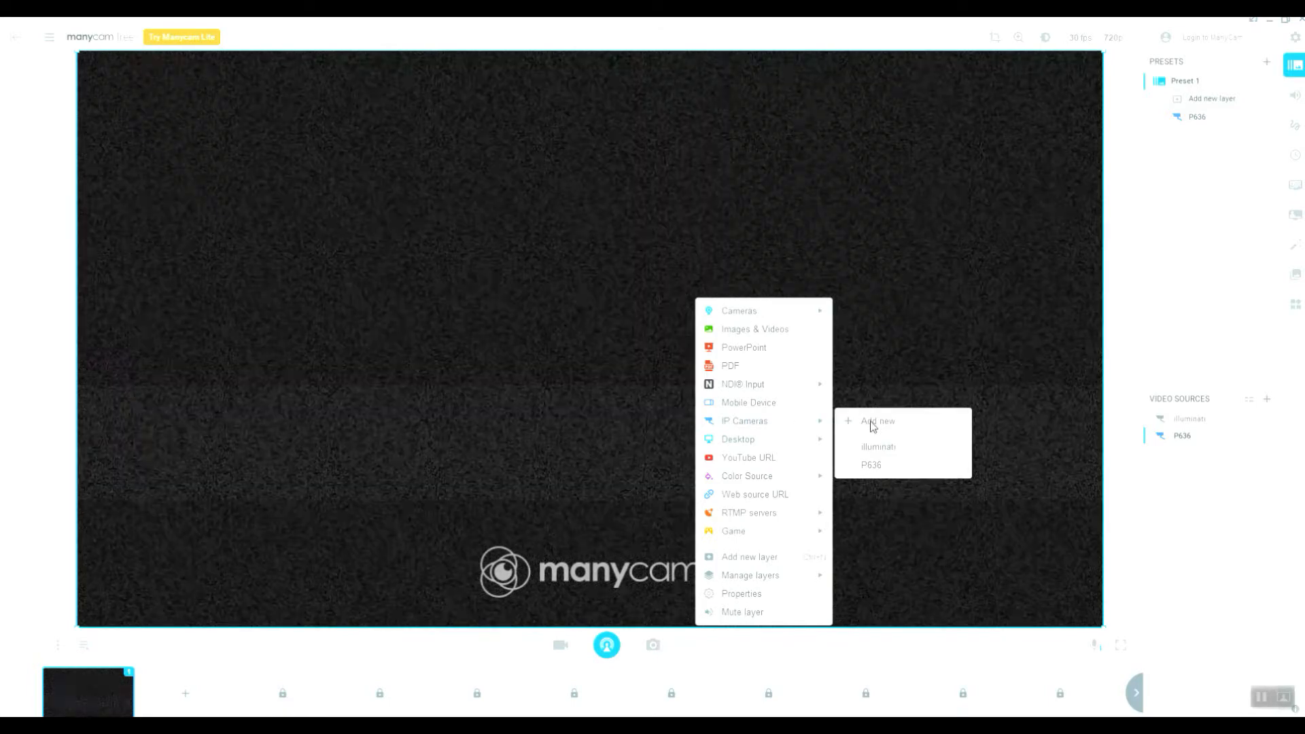
# Start adding a new IP camera source from the IP Cameras submenu.
pyautogui.click(876, 422)
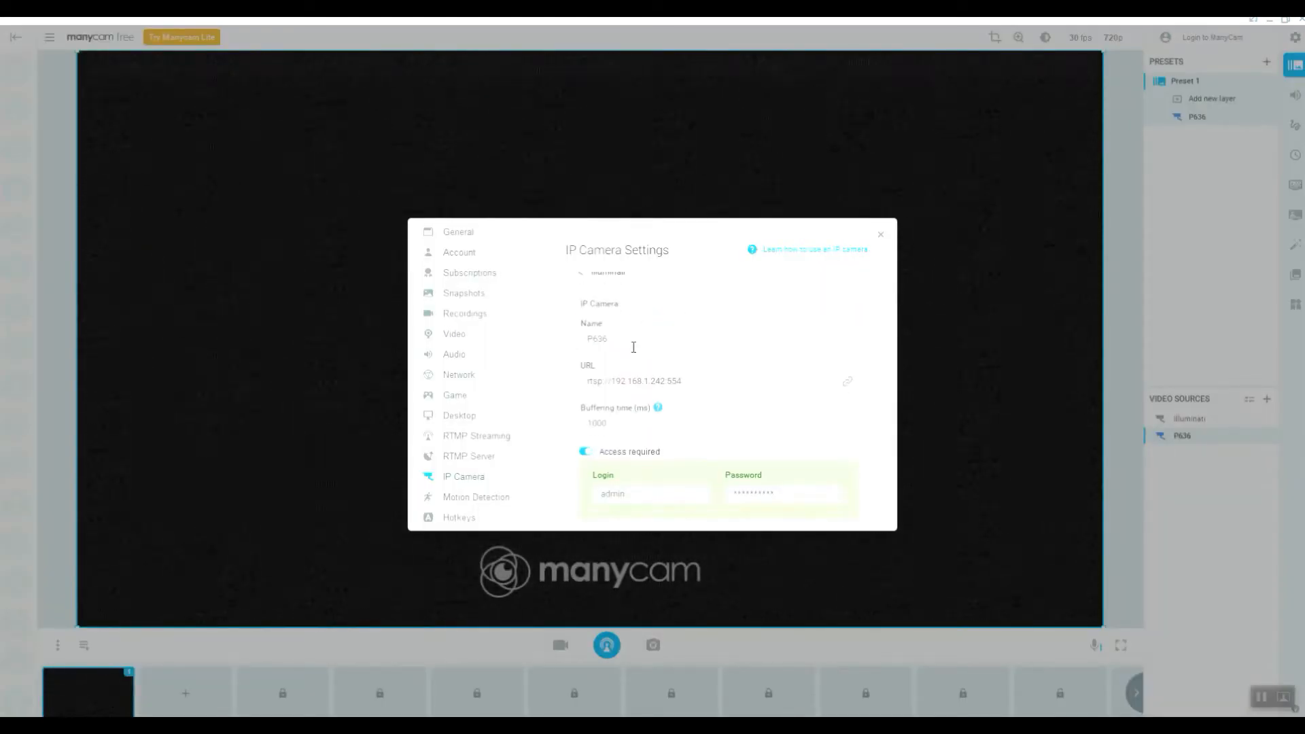
# Name the camera Illuminati, give it its RTSP URL and admin login, and make it the live source.
pyautogui.click(715, 339)
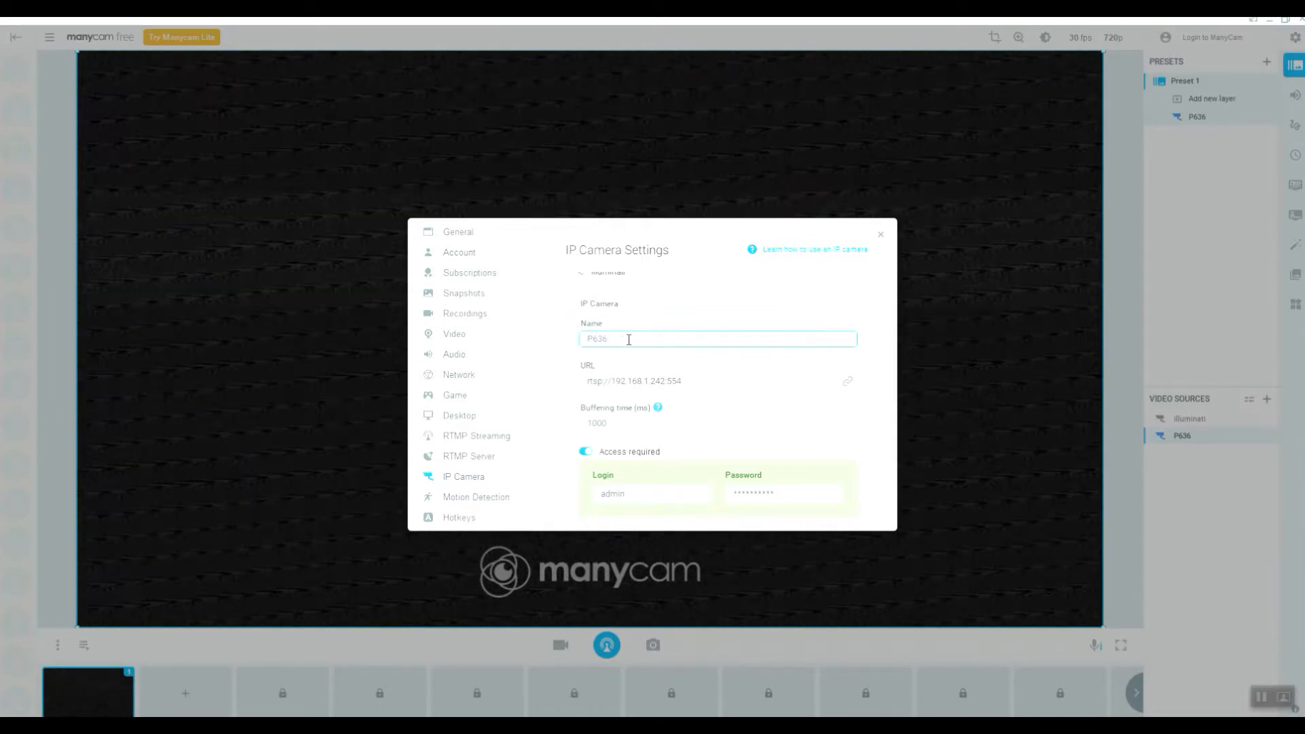
pyautogui.click(706, 381)
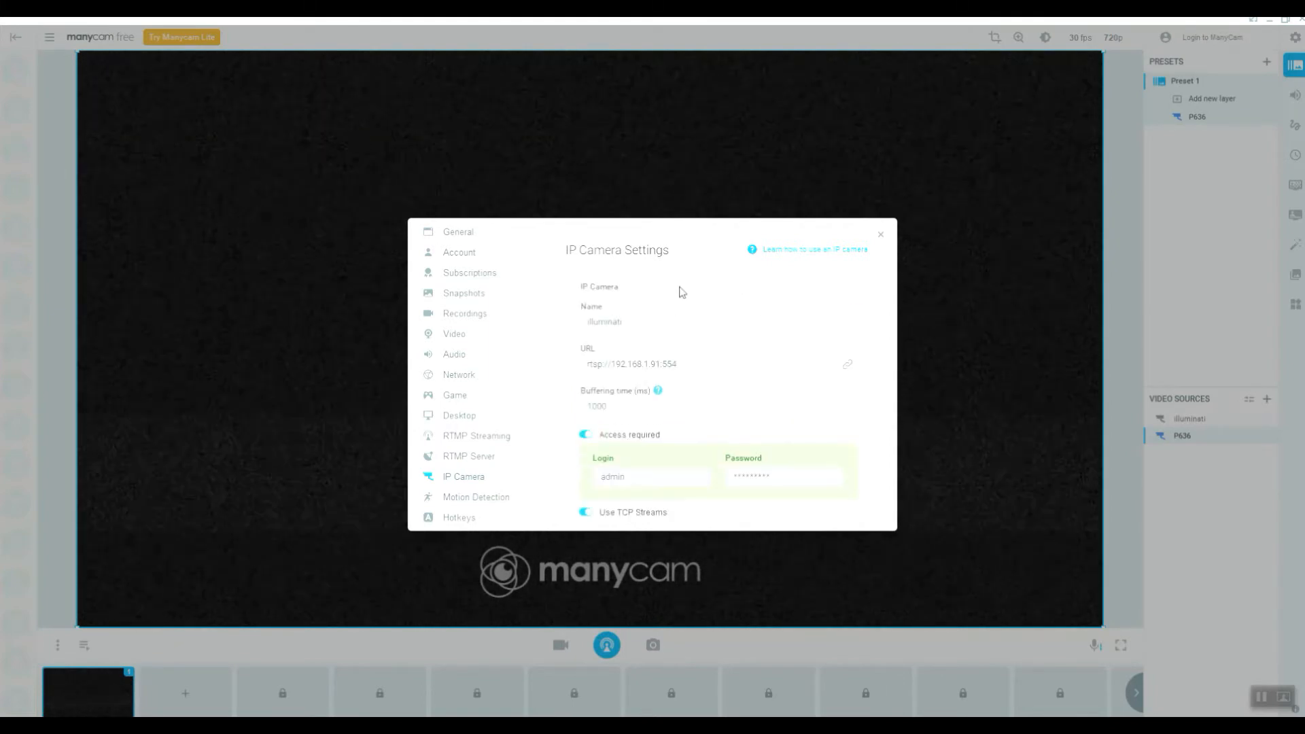
pyautogui.click(706, 364)
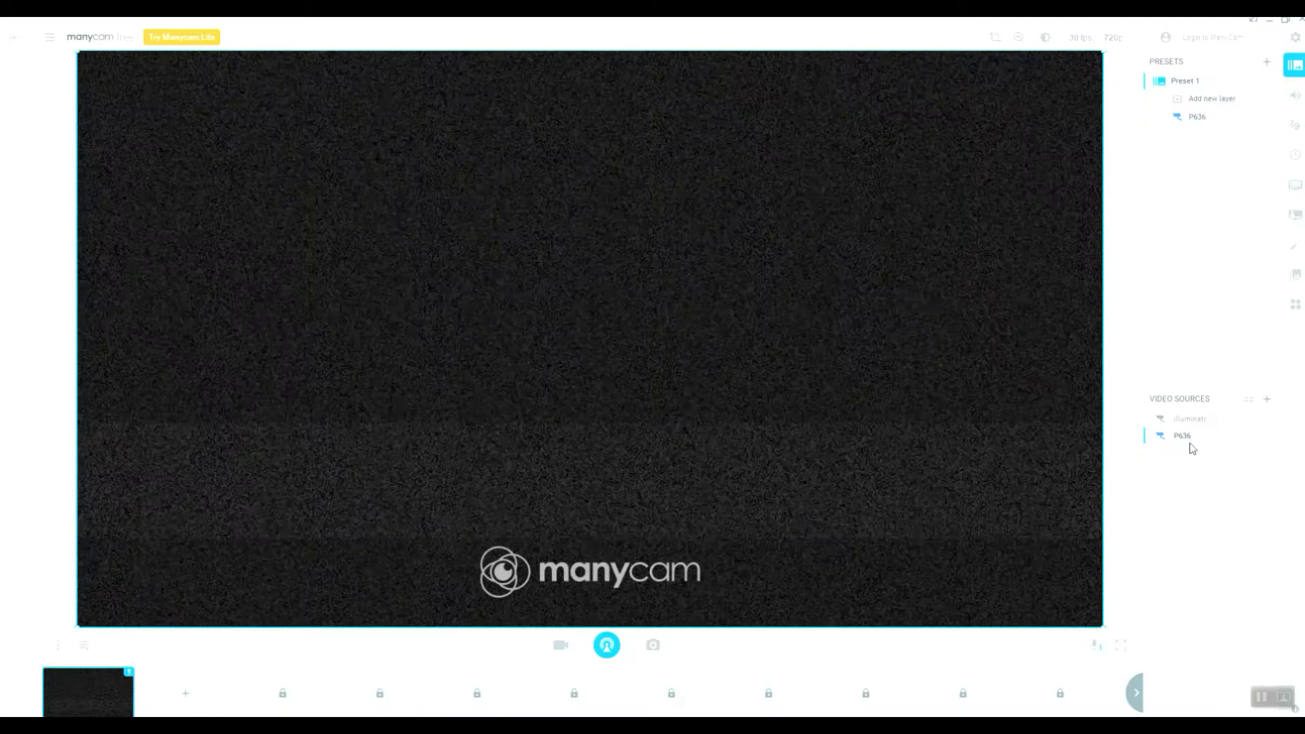
pyautogui.click(1190, 419)
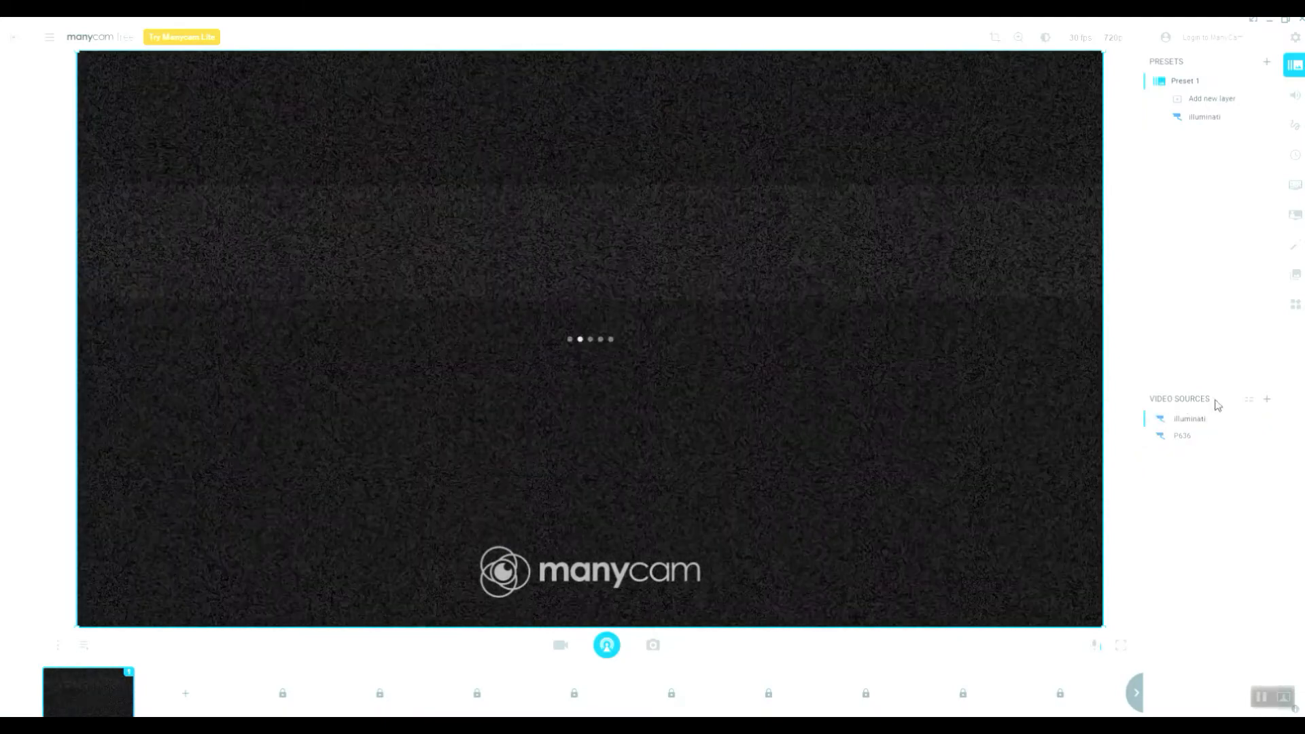